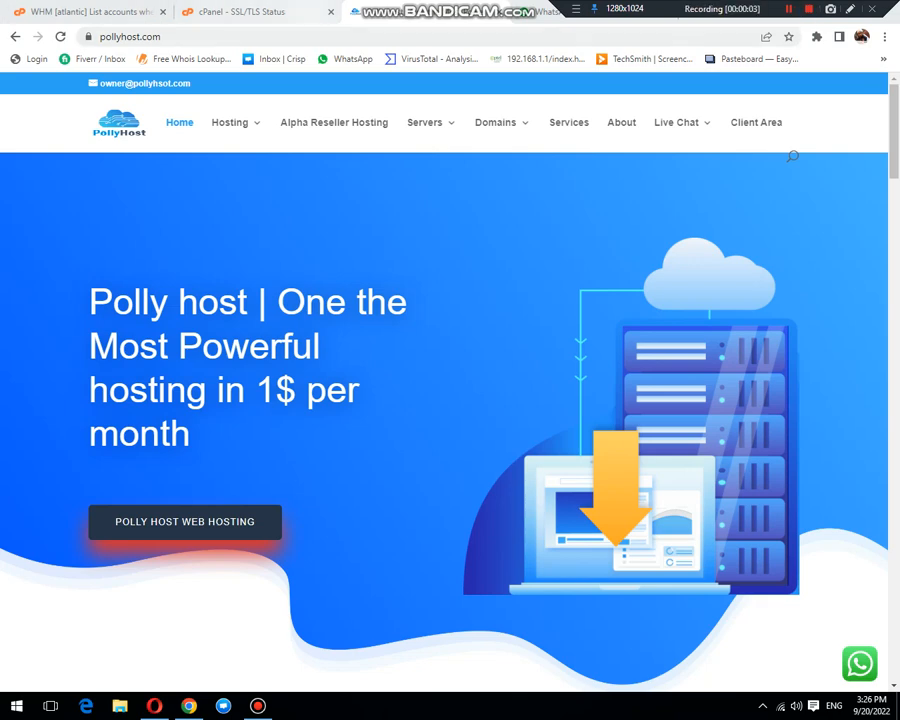
mouse_move(255, 11)
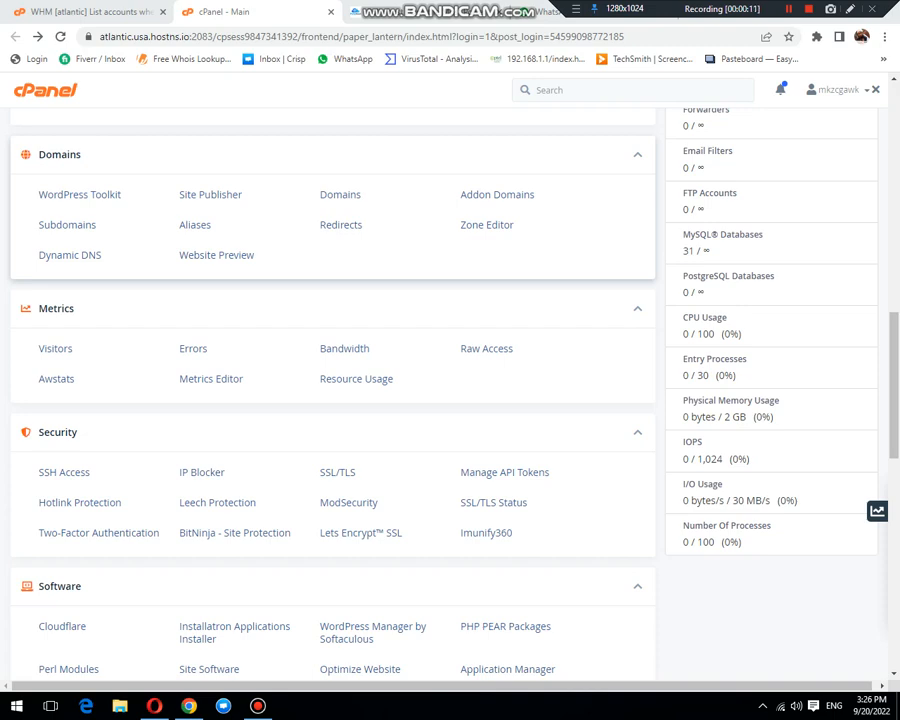
Step: Scroll to the Security section and open Let's Encrypt™ SSL
scroll(down, 3)
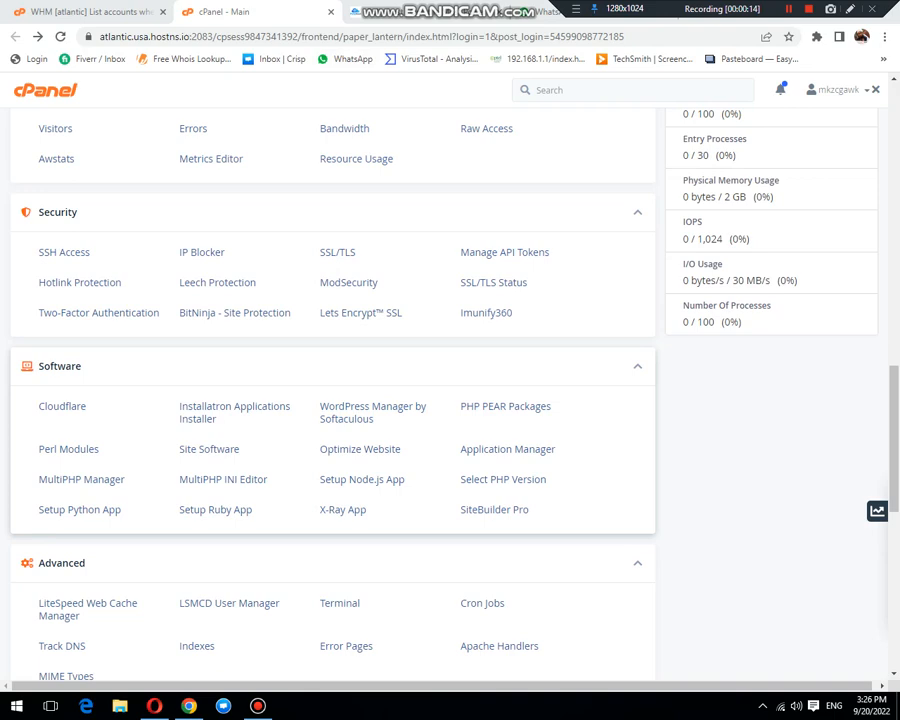
scroll(down, 3)
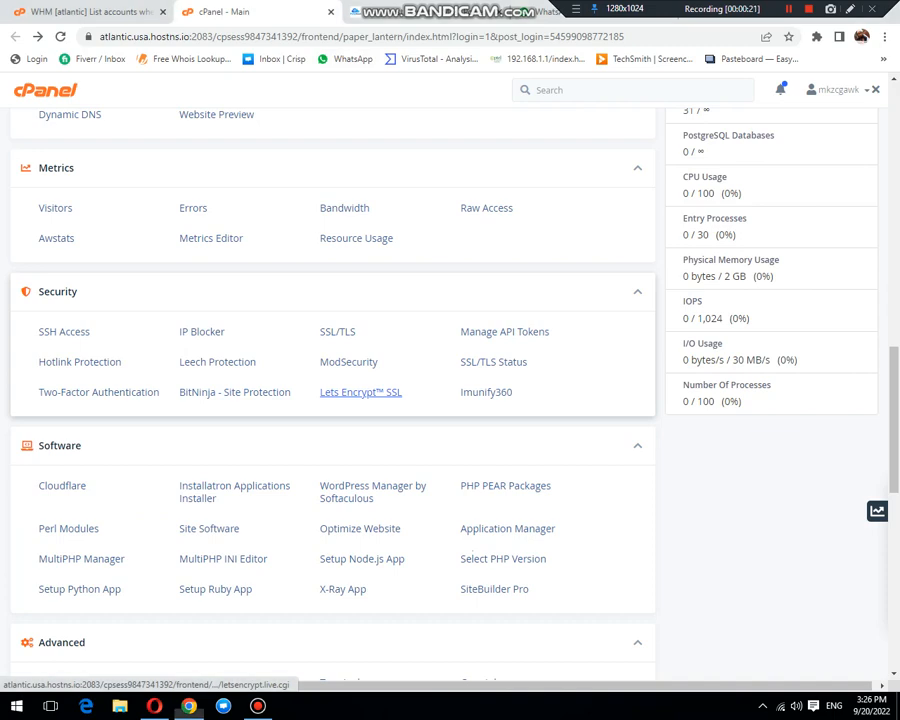
click(360, 391)
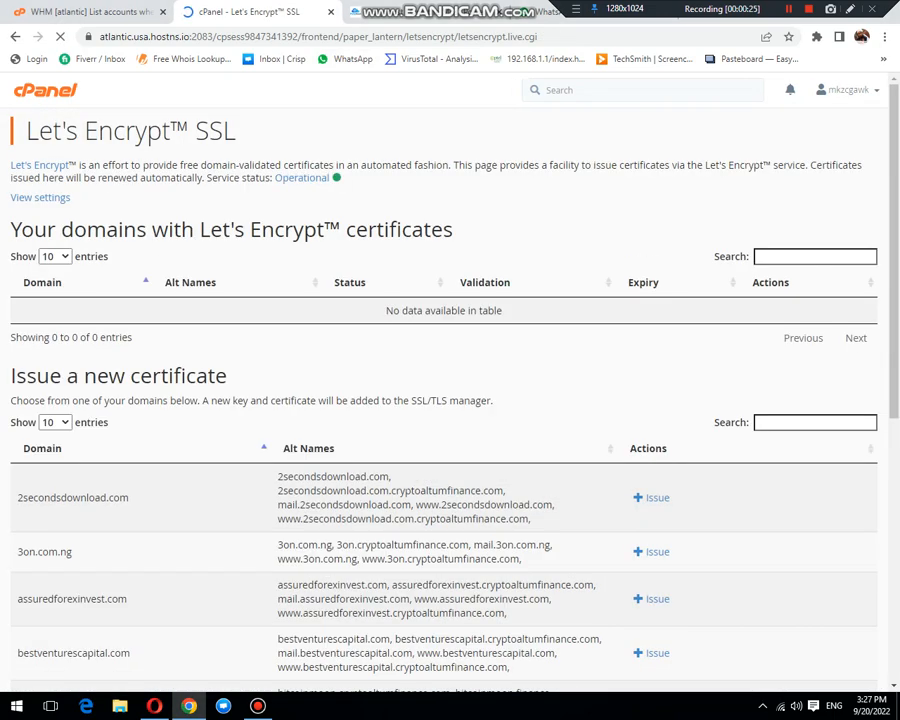
Step: Filter the new-certificate list to havenspaw.com and start issuing its certificate
scroll(down, 3)
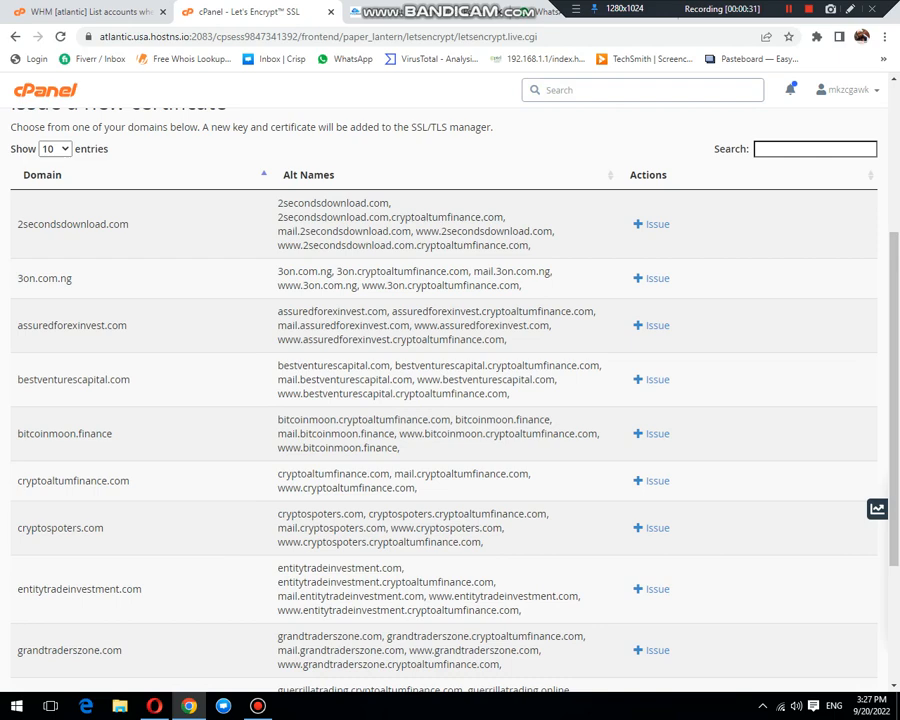
scroll(down, 3)
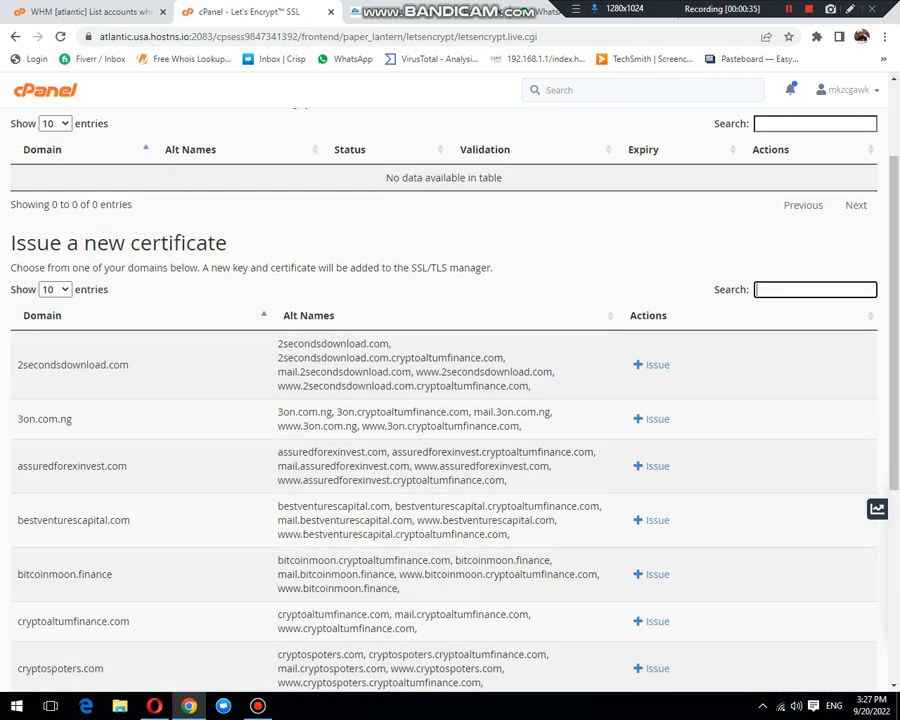
text(havenspaw.com/)
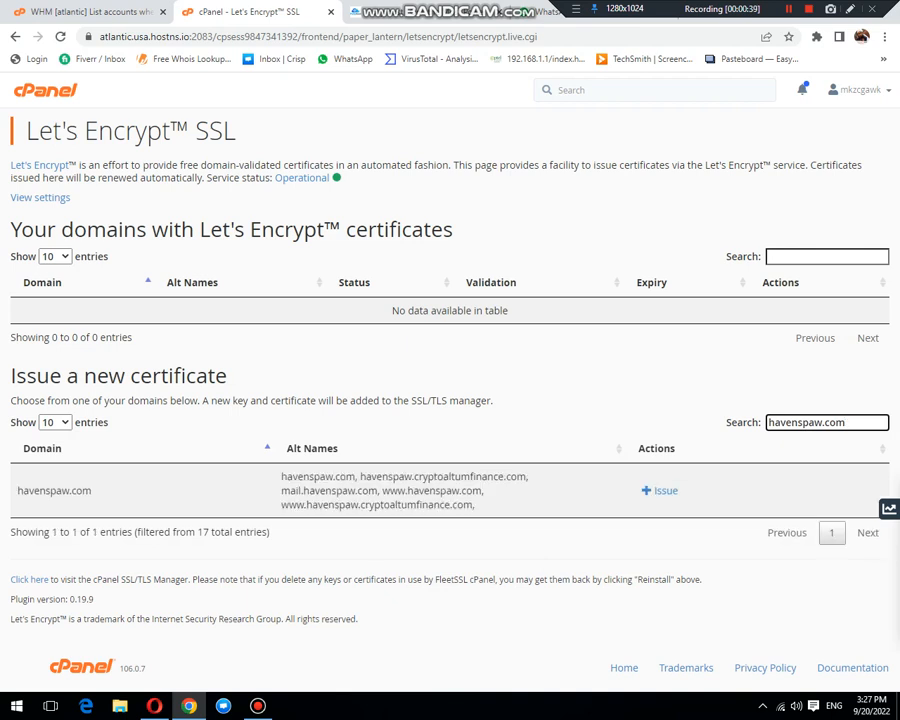
click(659, 490)
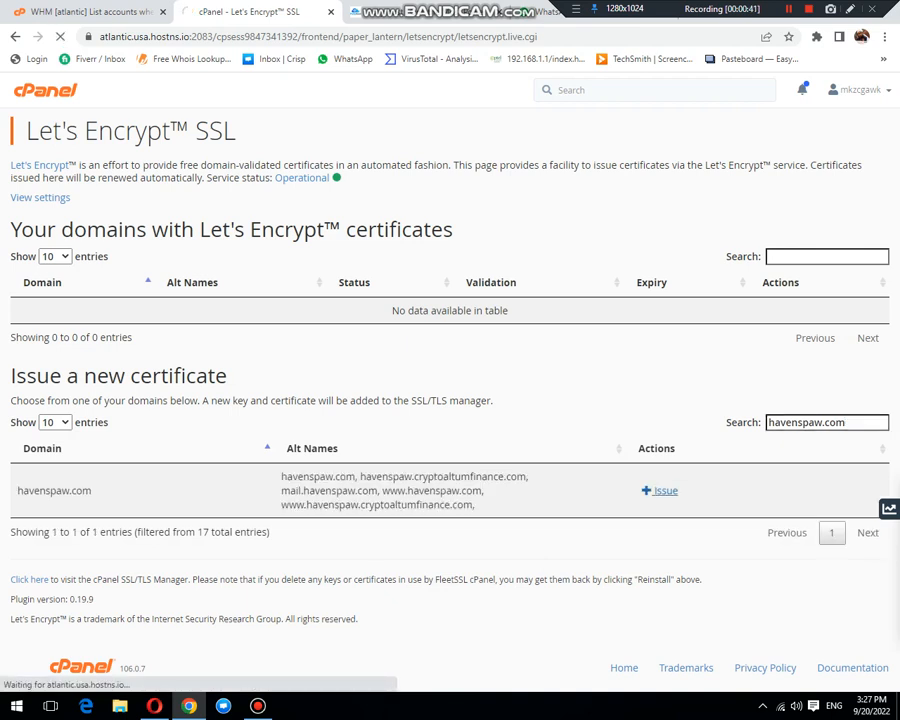
Step: Issue the havenspaw.com certificate with mail and www aliases and http-01 validation
click(664, 490)
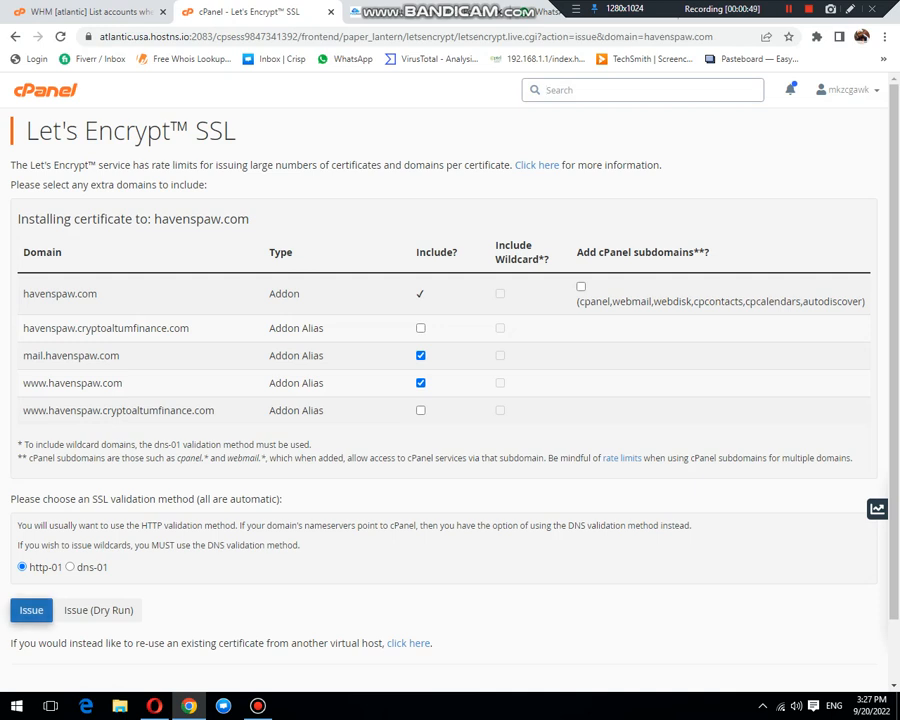
click(31, 610)
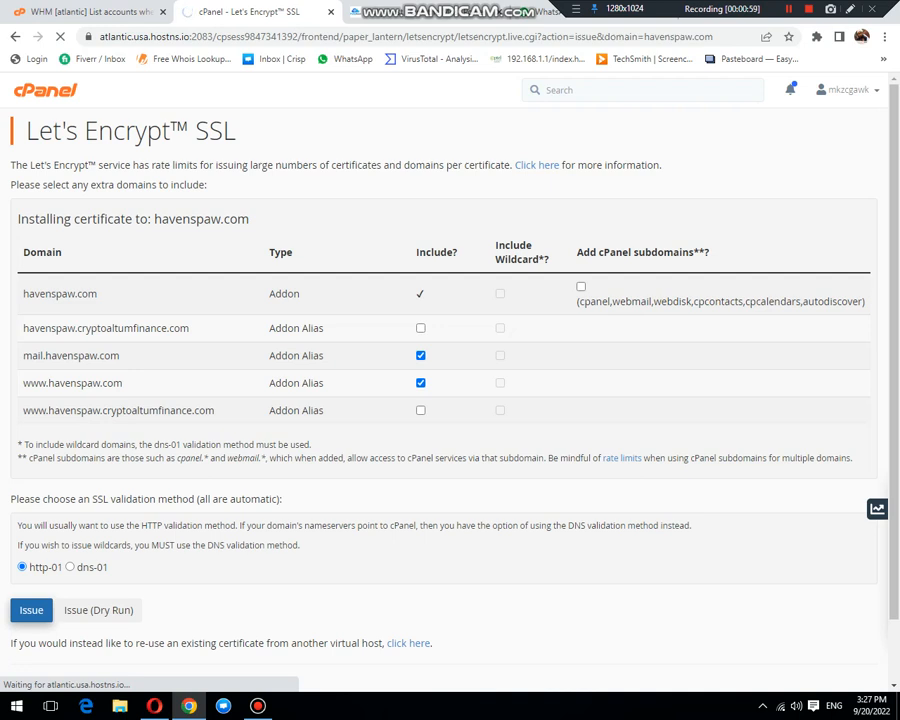
Step: Go back to the domain list showing havenspaw.com installed, expiring 19 Dec 2022
click(31, 610)
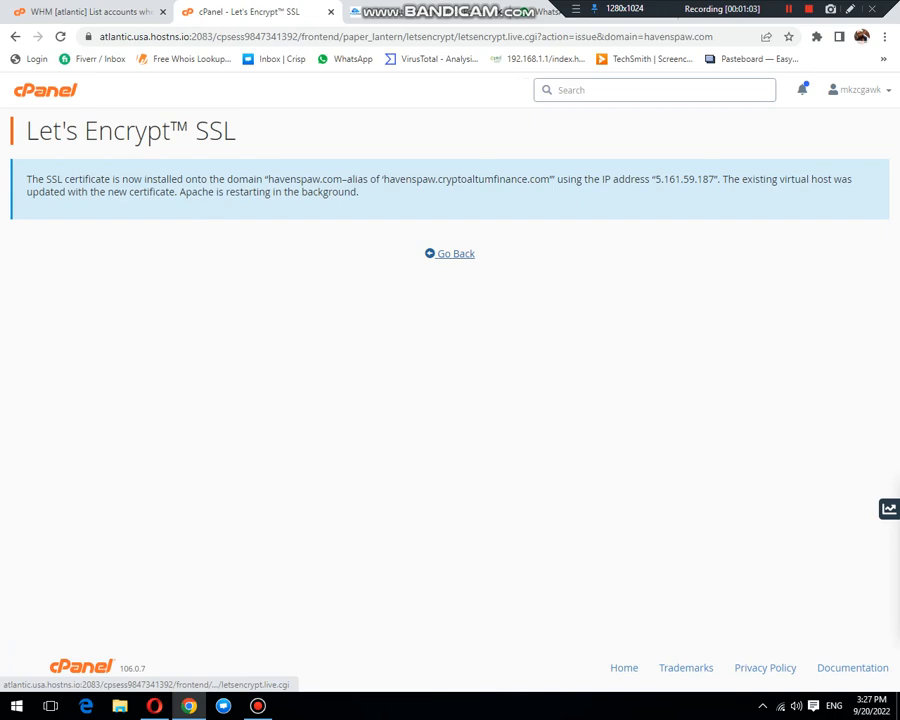
click(449, 253)
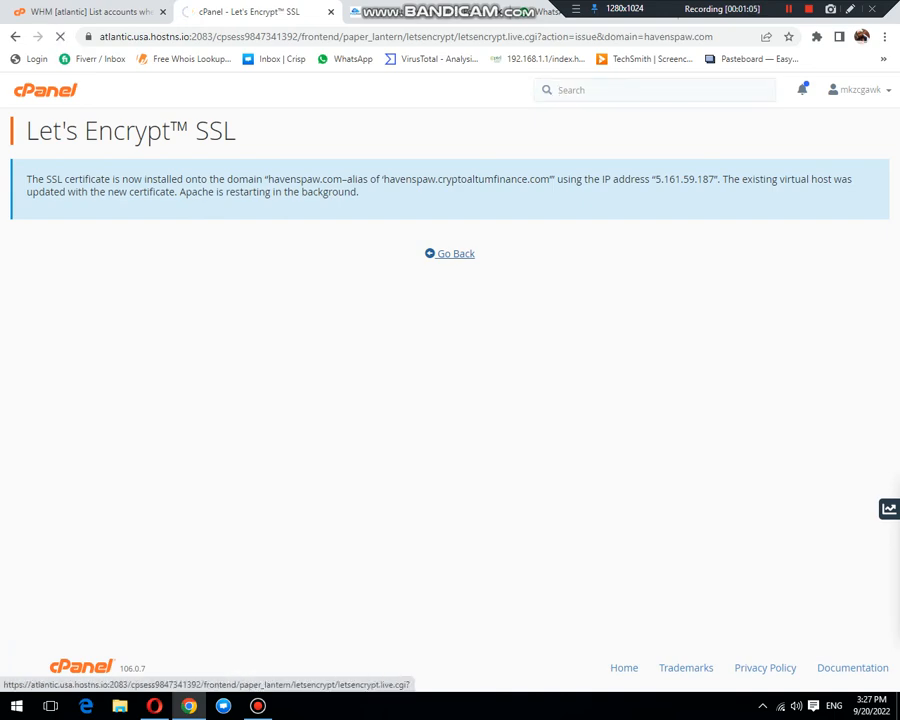
click(449, 253)
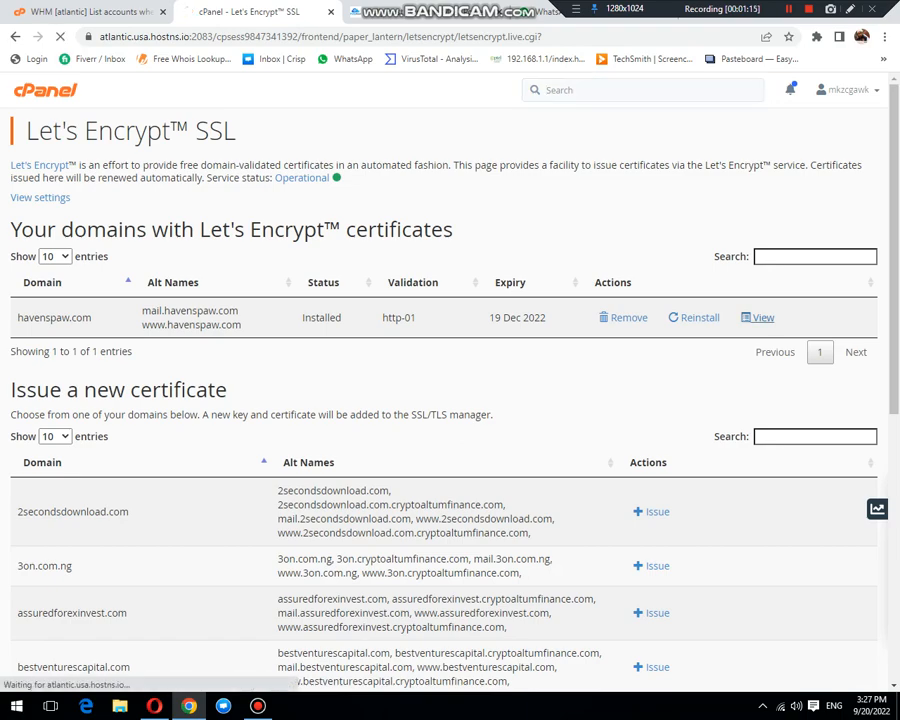
Step: View the havenspaw.com certificate details and select havenspaw.com under DNS Names
click(757, 317)
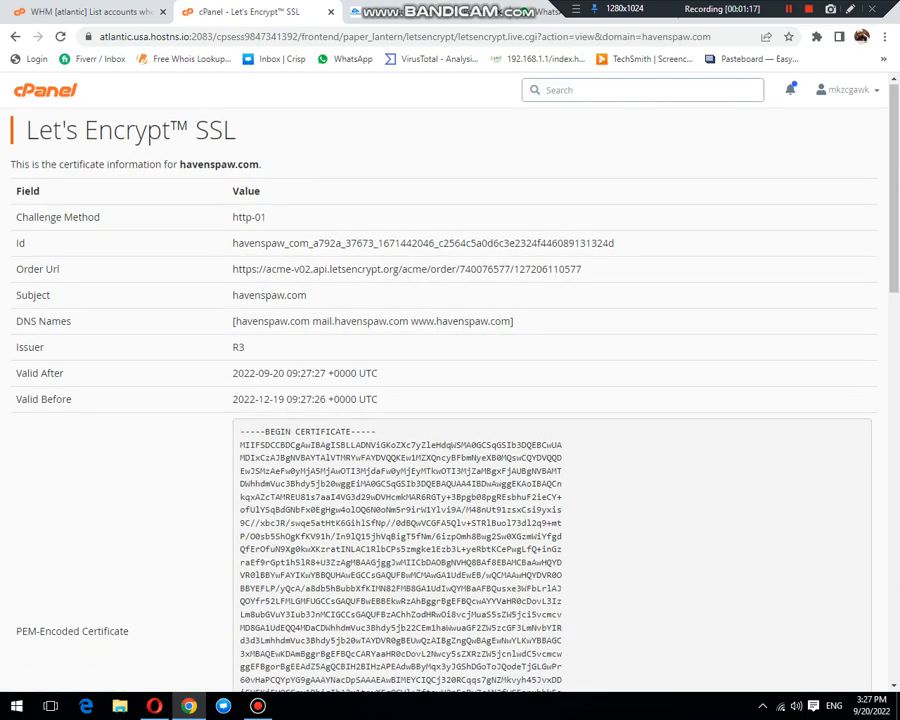
scroll(down, 3)
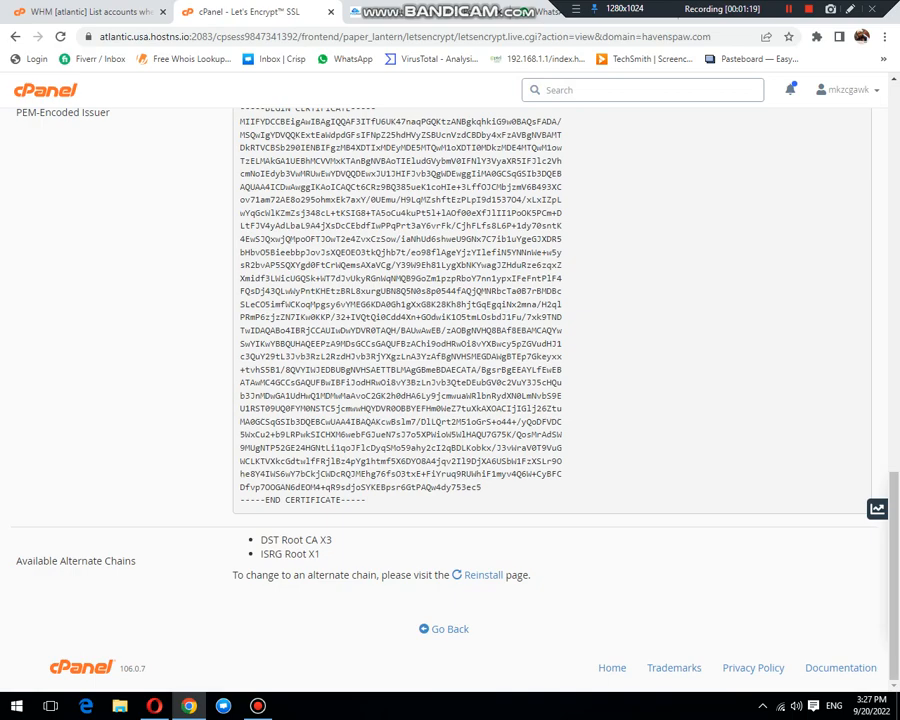
scroll(up, 3)
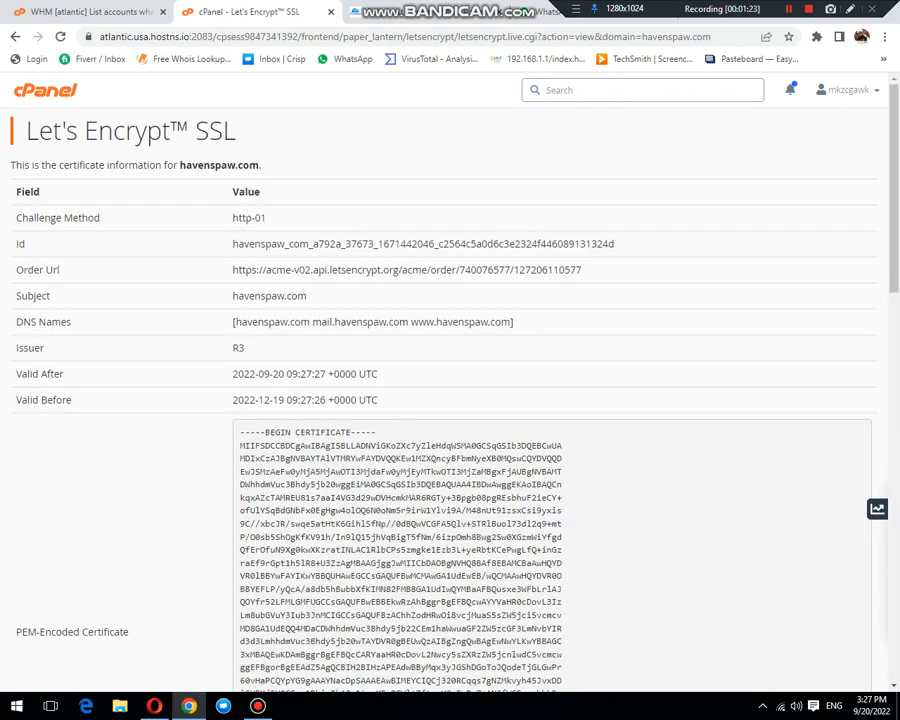
double_click(270, 321)
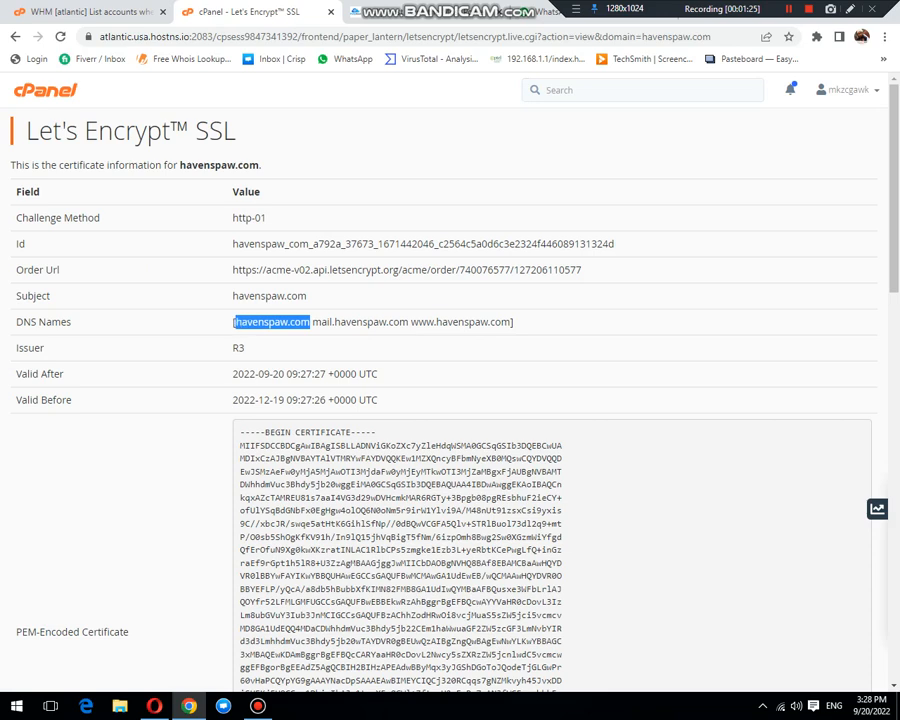